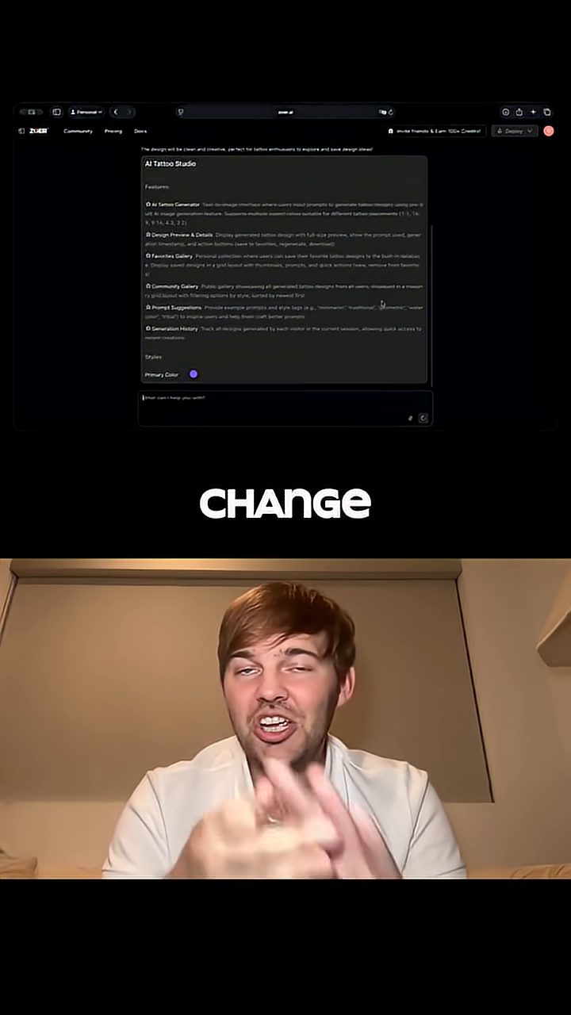
Describe the design as 'I want a nautical style tattoo on my upper arm that de…'
scroll("down", 3)
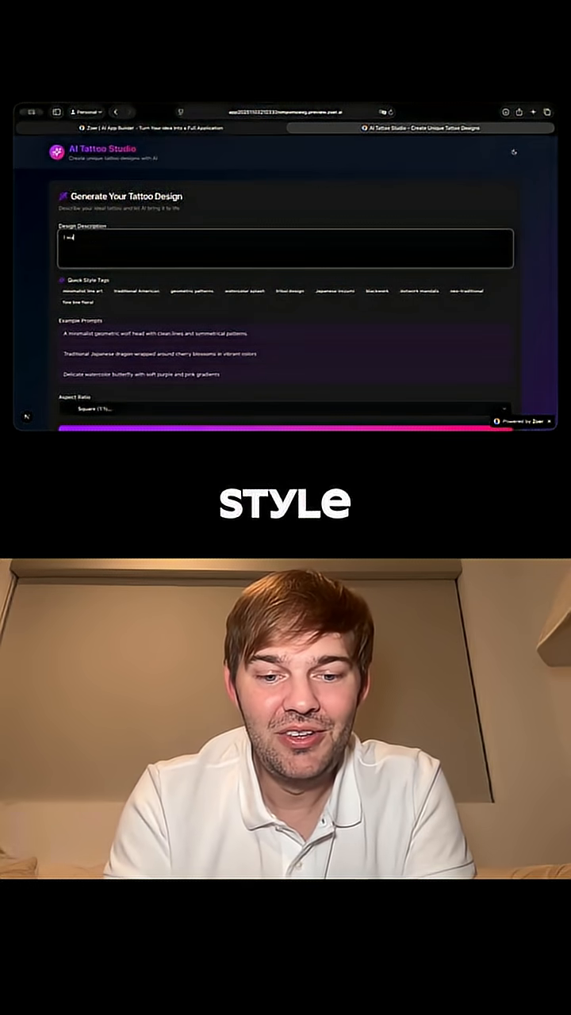
type("I want a nautical style tattoo on my")
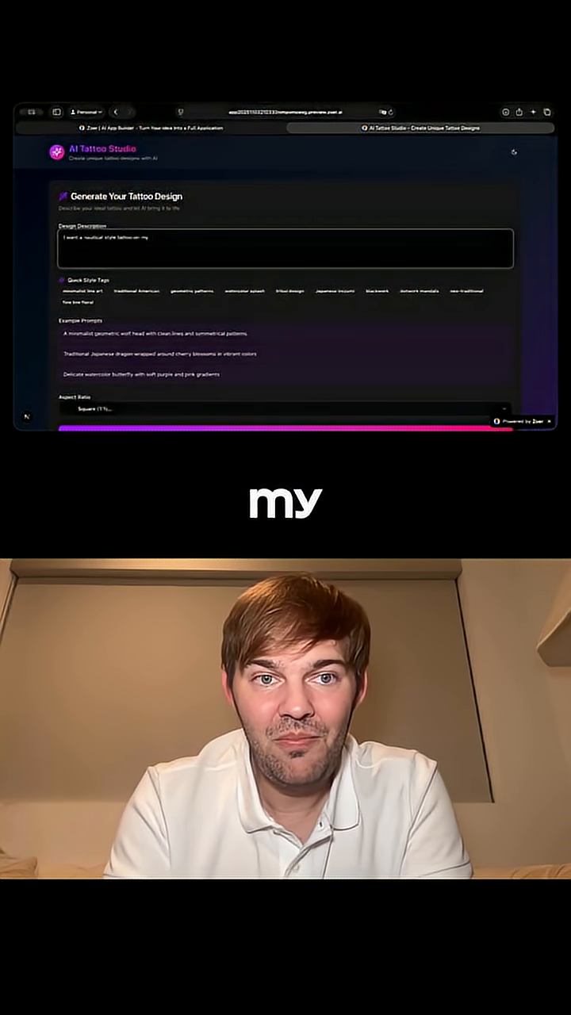
type("upper arm that de")
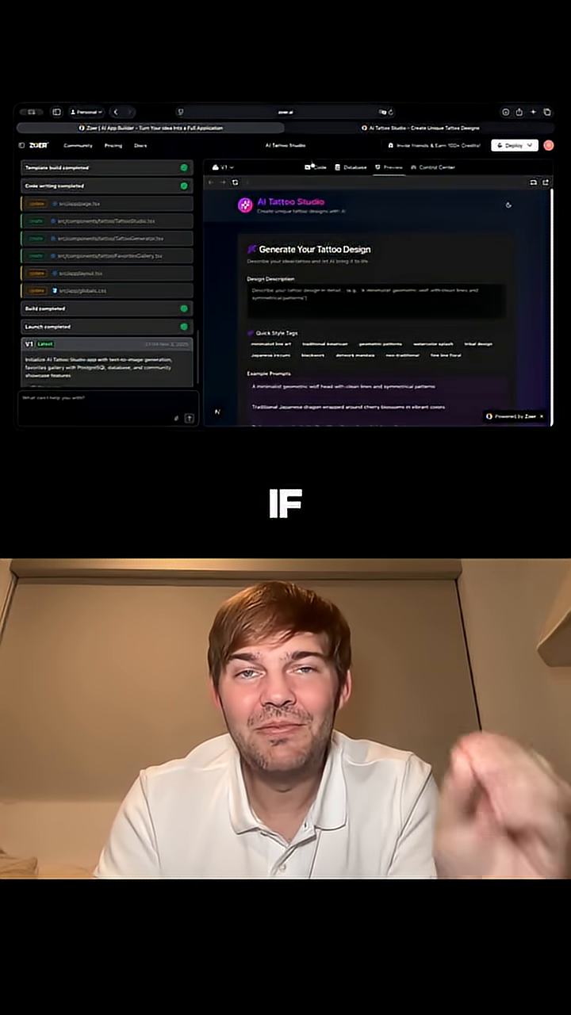
Switch from the running preview to the project's source files, showing the file tree and globals.css
left_click(315, 166)
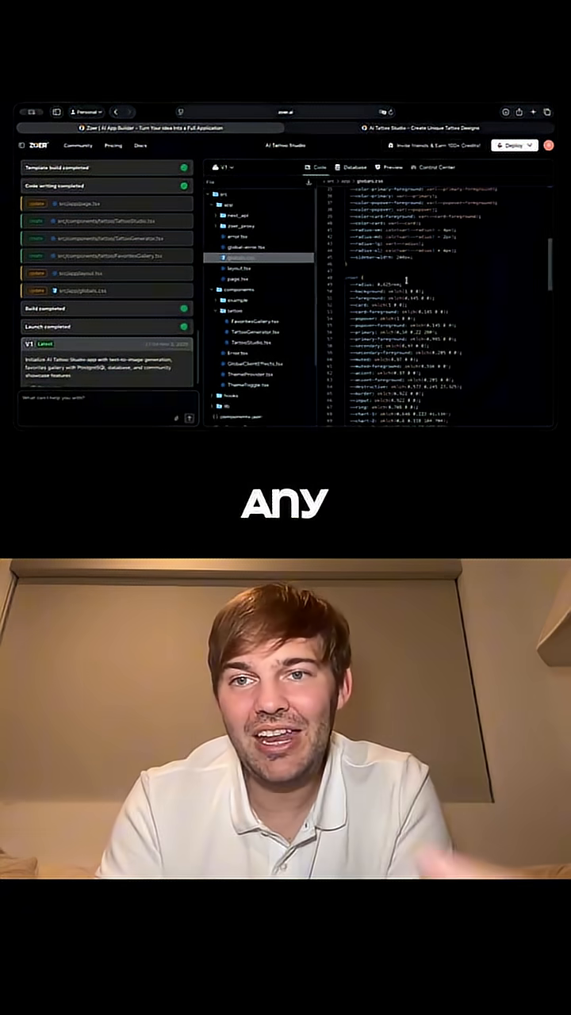